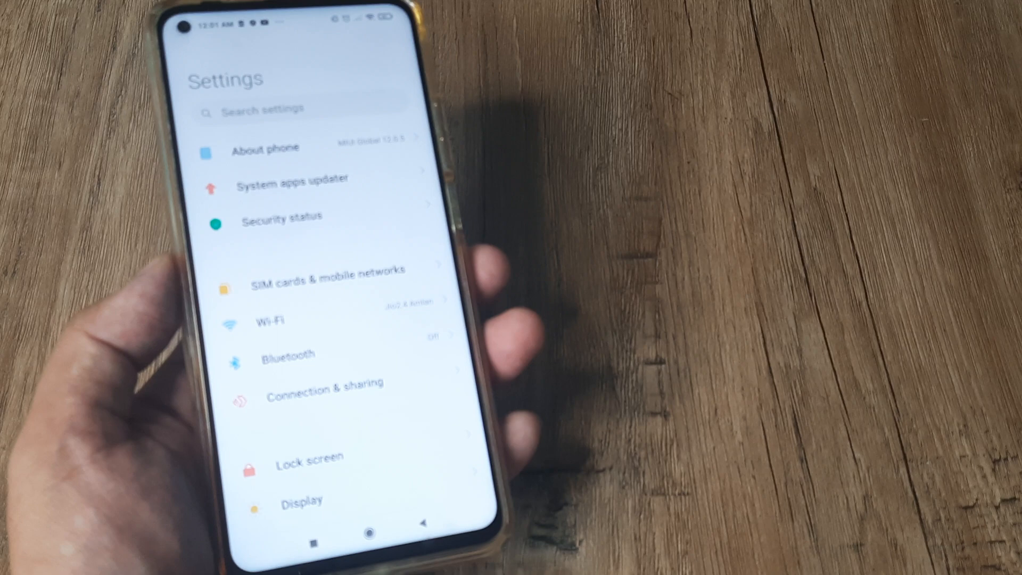
Turn on Use VoLTE in the SIM card settings under SIM cards & mobile networks.
left_click(328, 272)
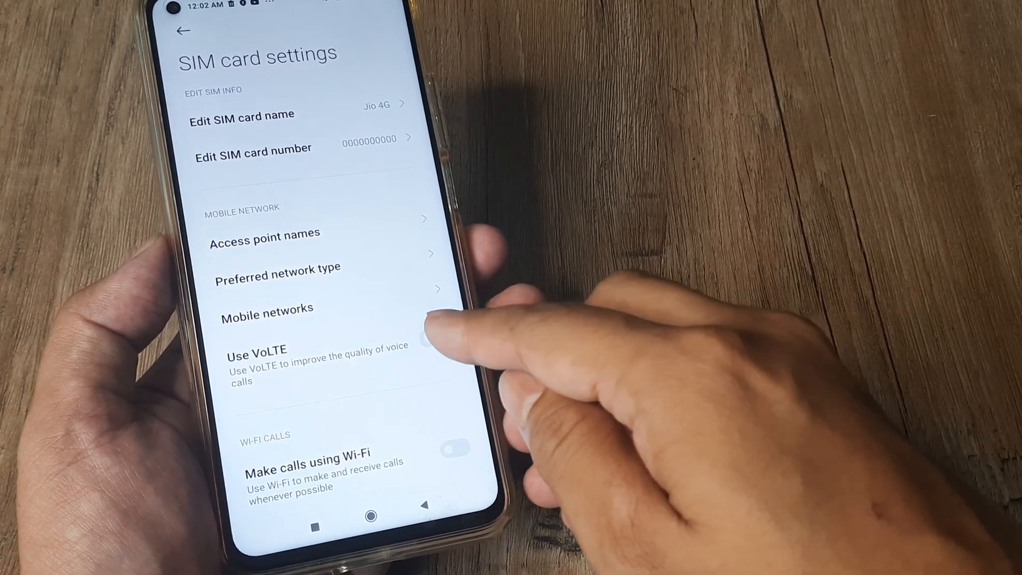
left_click(431, 342)
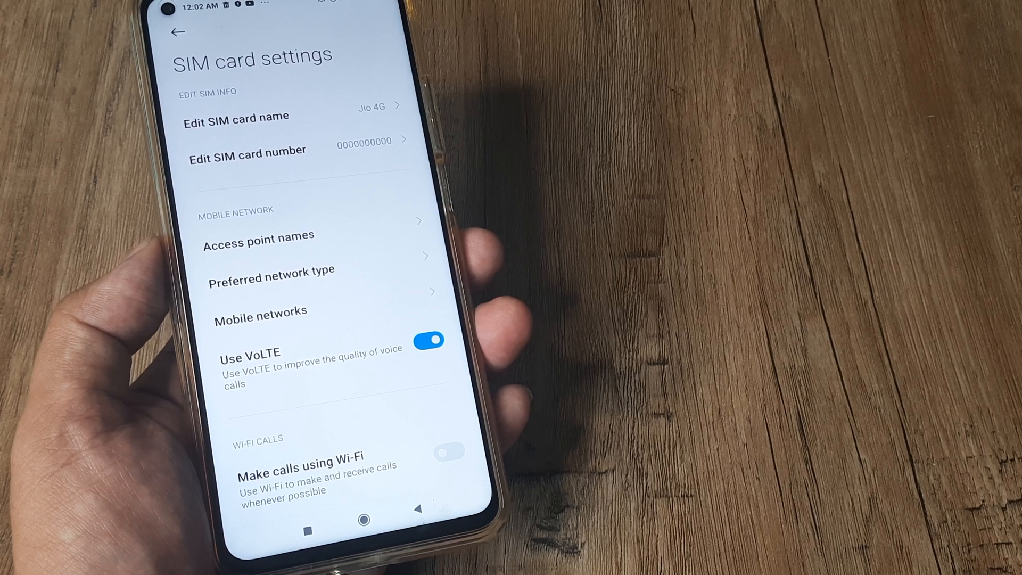
Check that Preferred network type is set to Prefer LTE, then return to Settings.
left_click(271, 269)
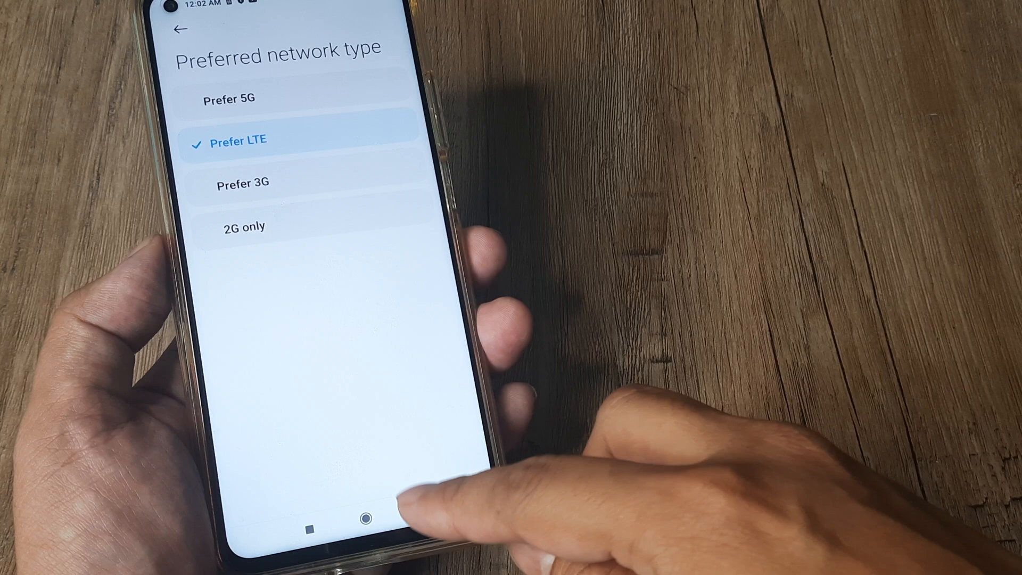
left_click(184, 30)
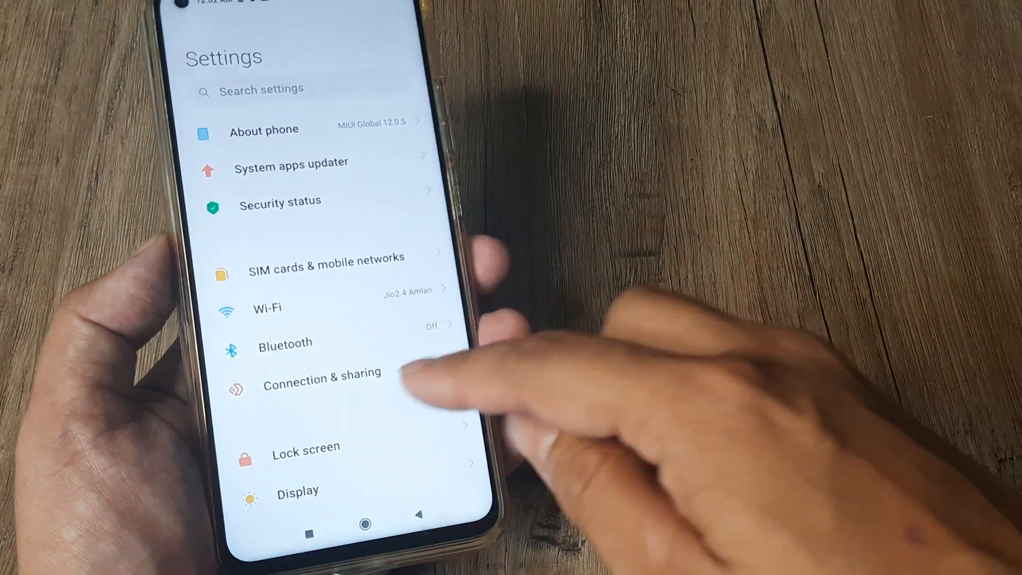
Reset Wi-Fi, mobile networks and Bluetooth via Connection & sharing, confirming with the unlock pattern.
left_click(322, 380)
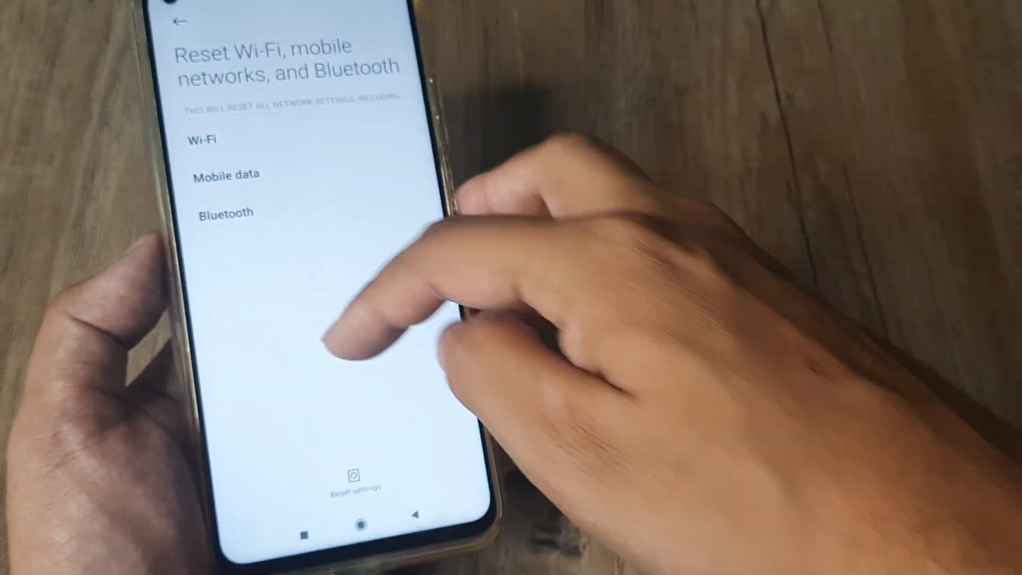
left_click(356, 474)
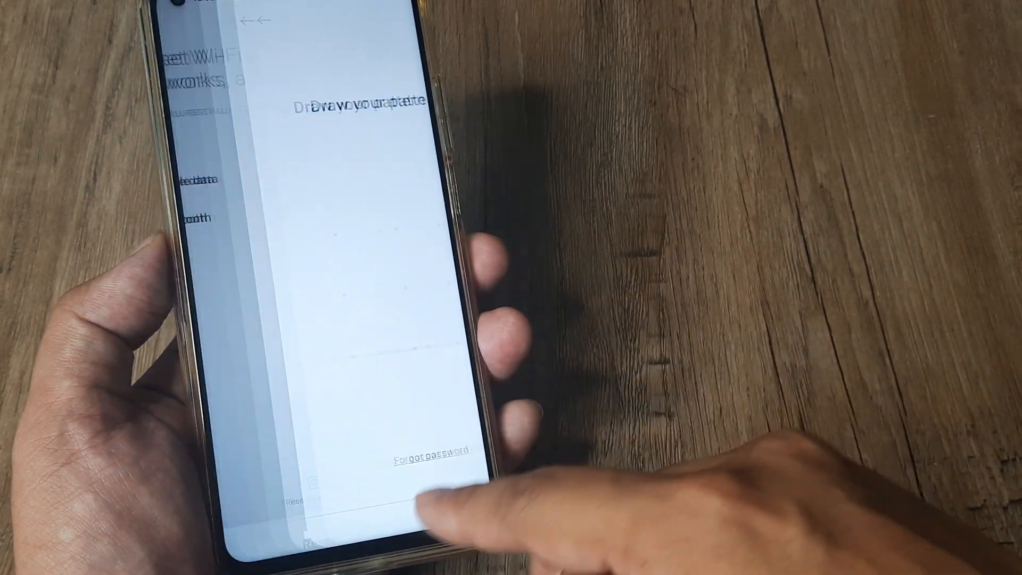
left_click(354, 479)
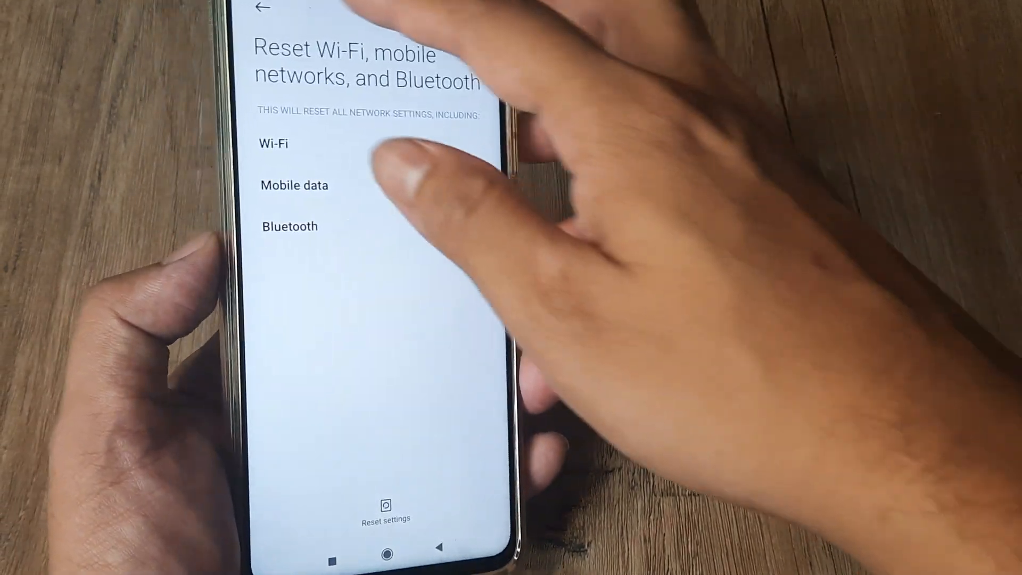
left_click(264, 7)
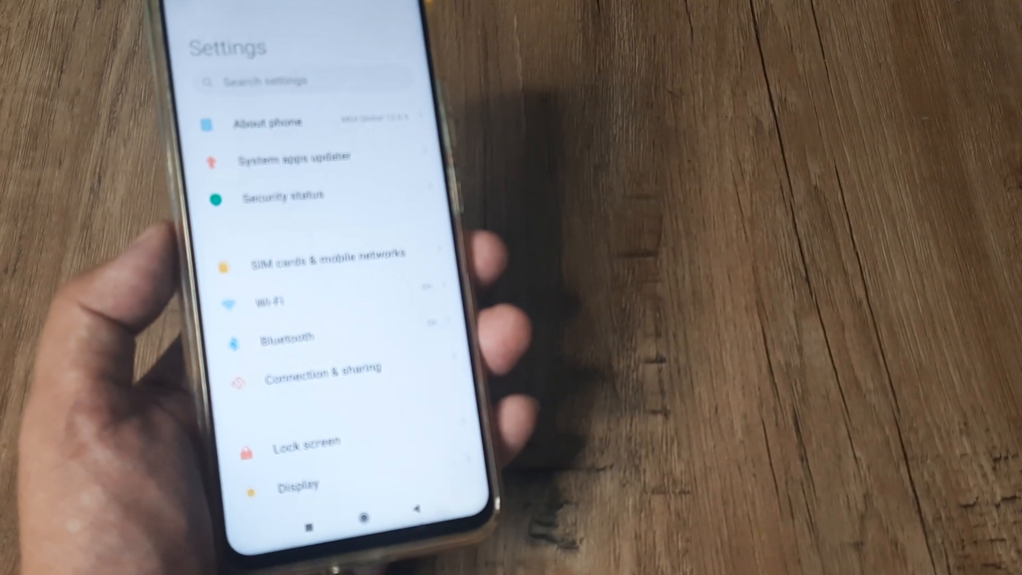
Reopen the Jio 4G SIM settings to confirm VoLTE and Wi-Fi calling are on.
left_click(320, 255)
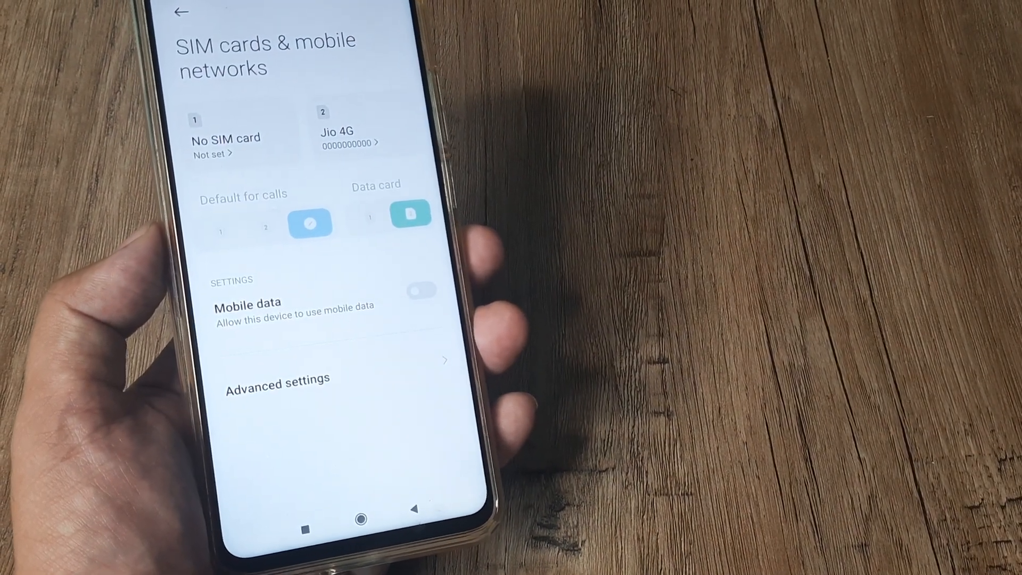
left_click(365, 137)
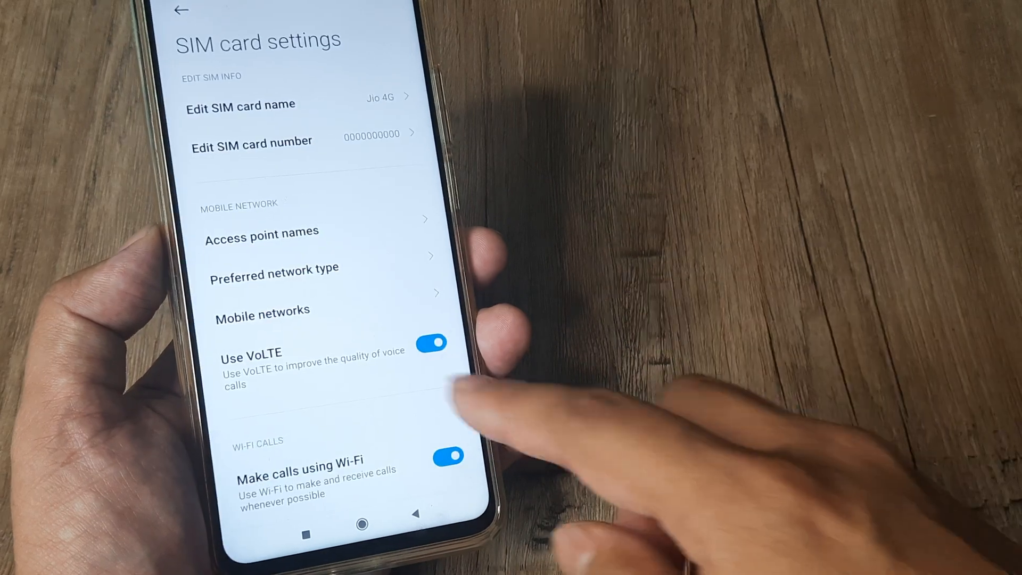